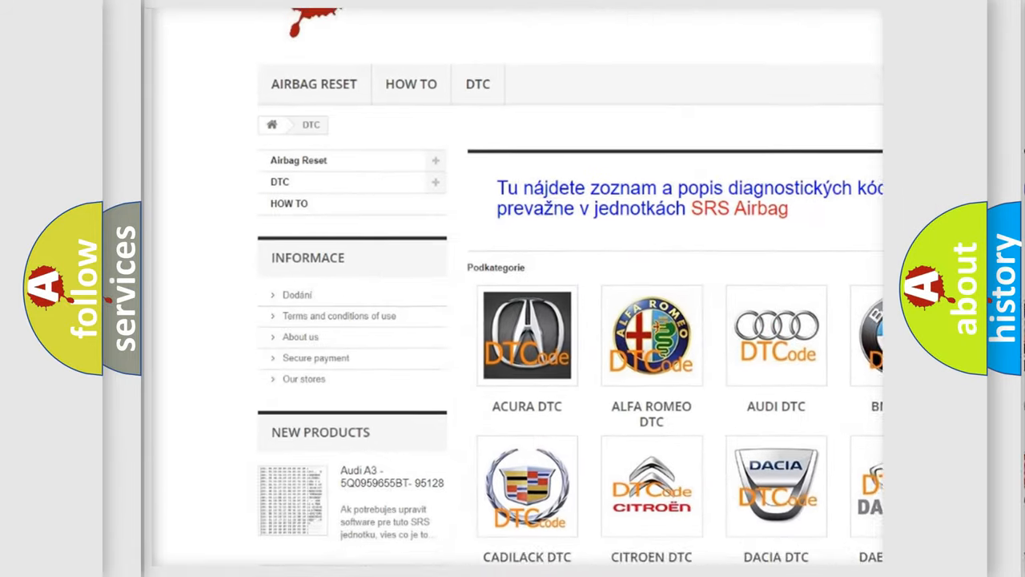
scroll(down, 3)
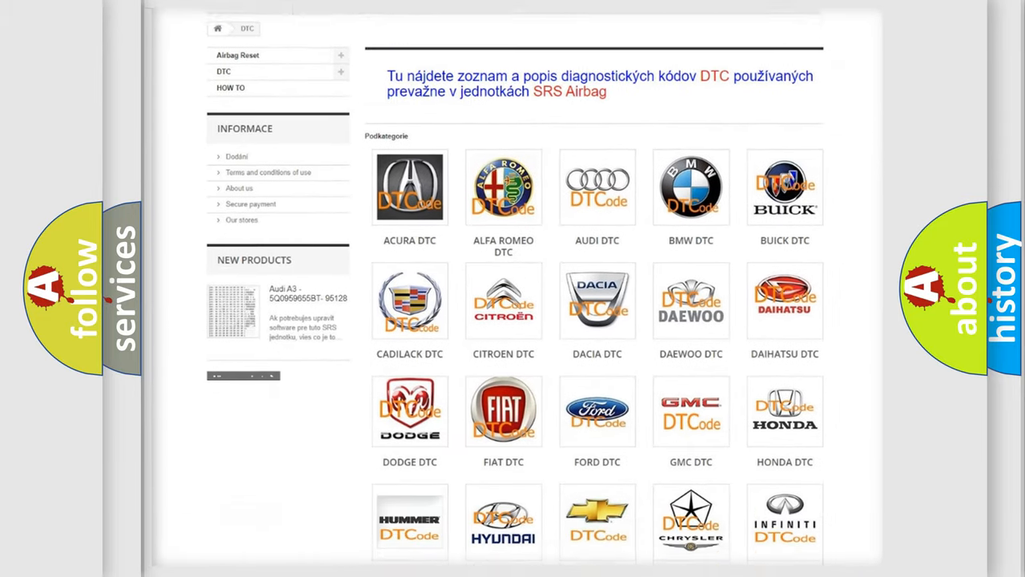
scroll(down, 3)
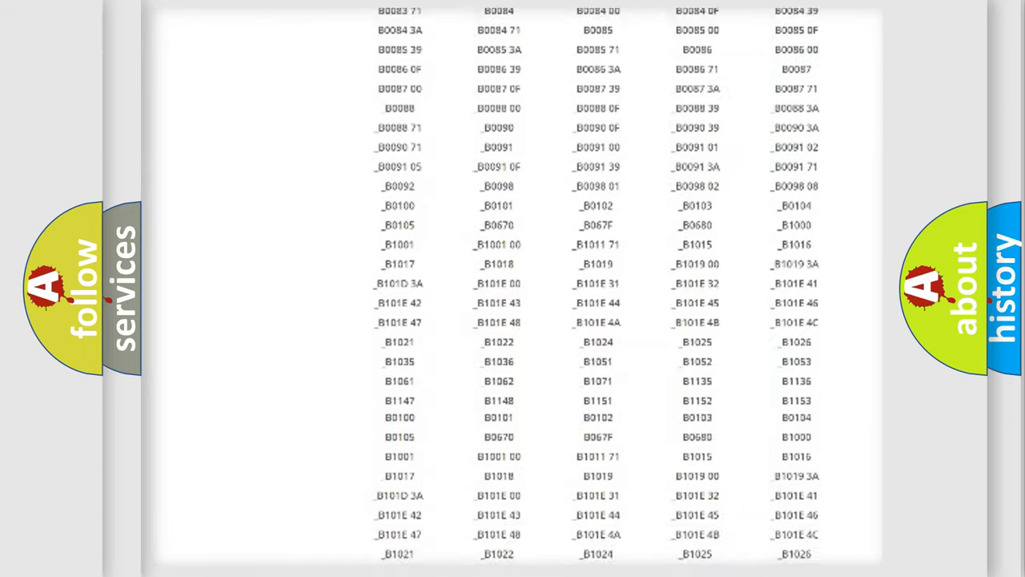
scroll(down, 3)
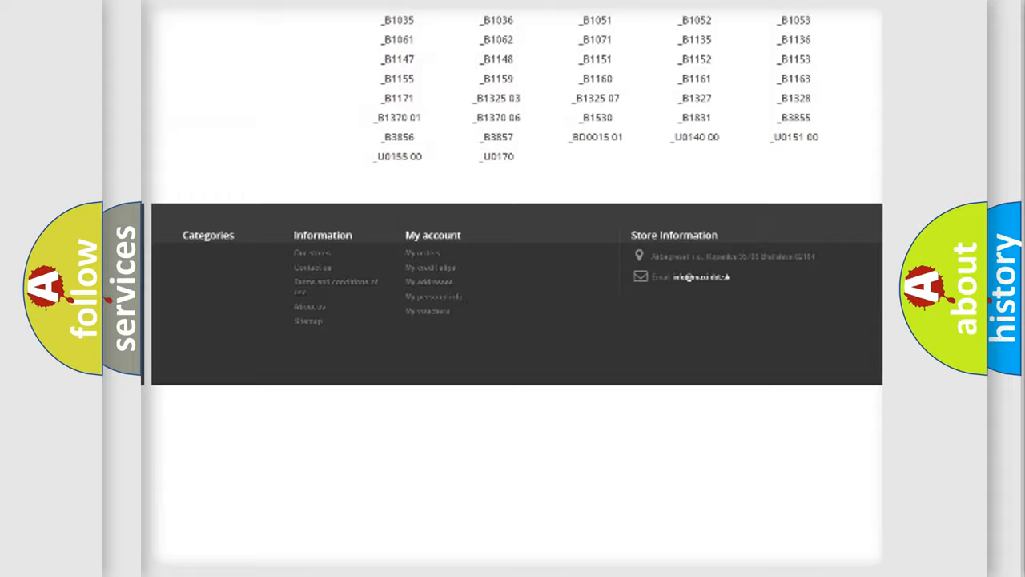